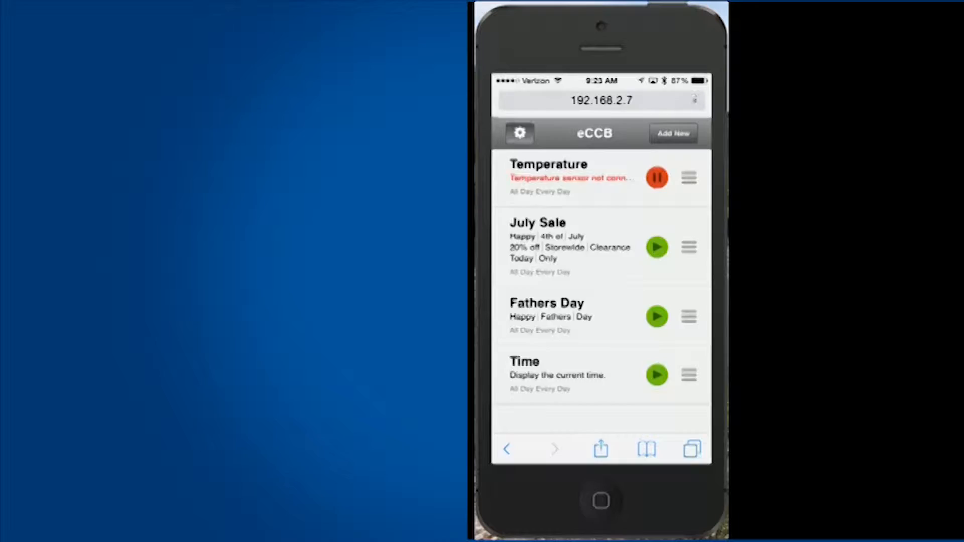
Go to the sign controller's Options and open the Date and Time settings.
{"action": "left_click", "coordinate": [520, 133]}
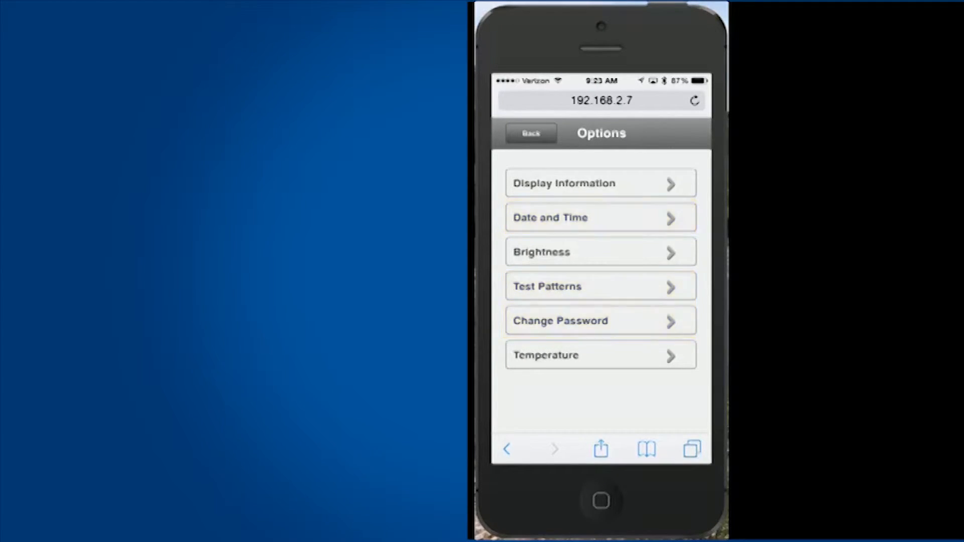
{"action": "left_click", "coordinate": [600, 217]}
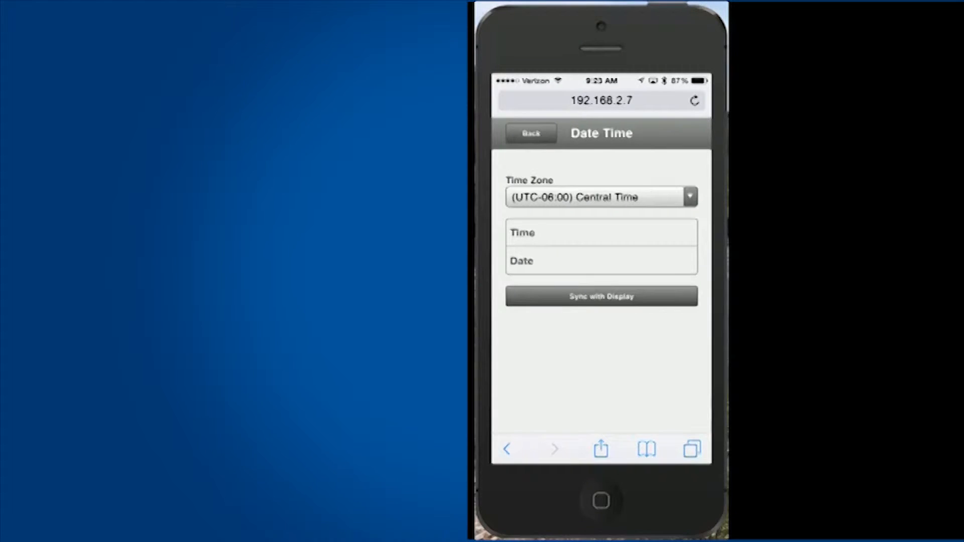
Confirm (UTC-06:00) Central Time in the Time Zone list, filling time 9:23 AM and date June 10, 2015.
{"action": "left_click", "coordinate": [600, 196]}
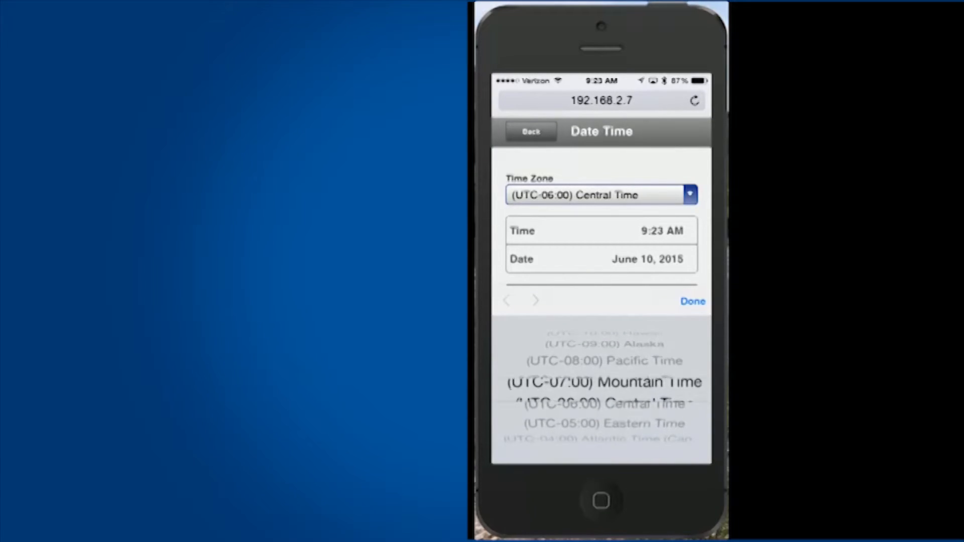
{"action": "left_click", "coordinate": [691, 301]}
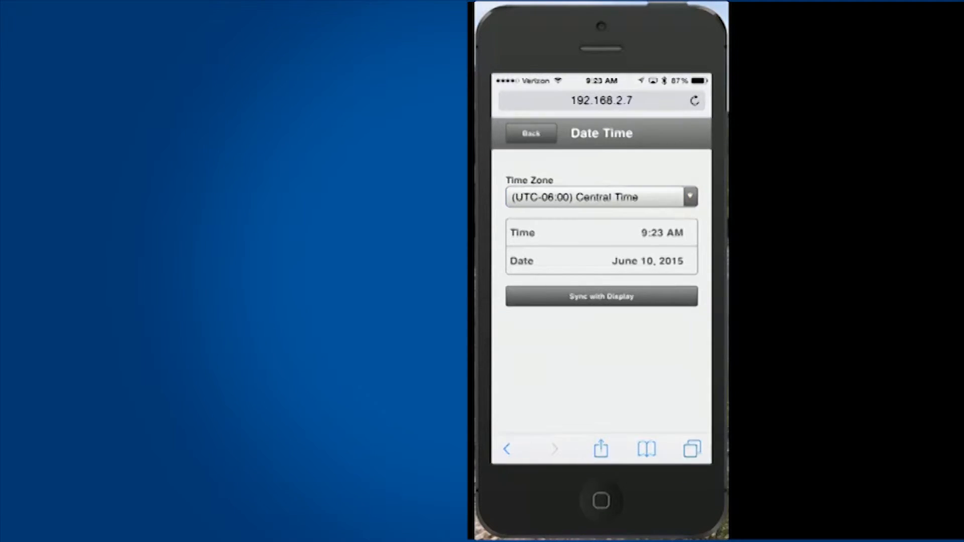